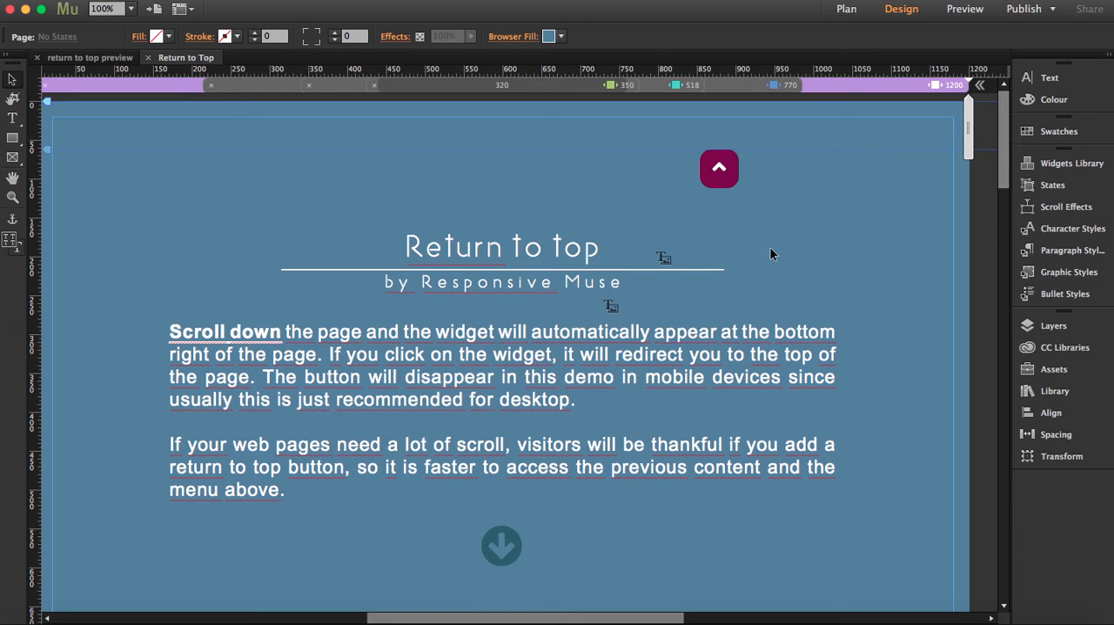
- Select the Return To Top widget near the page's top right
click(719, 168)
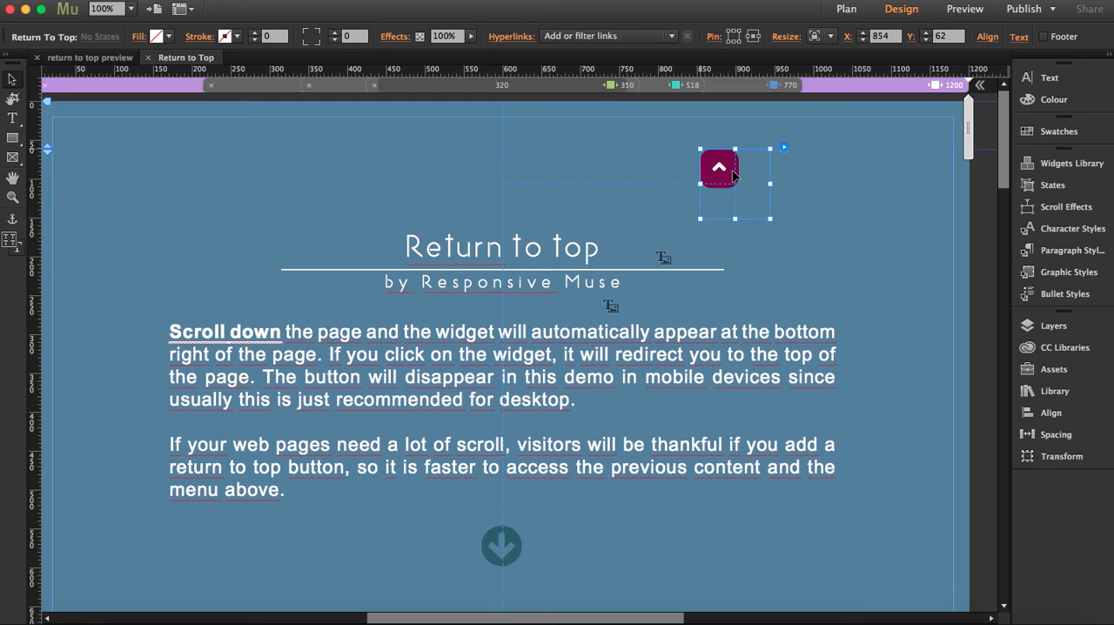
mouse_move(782, 158)
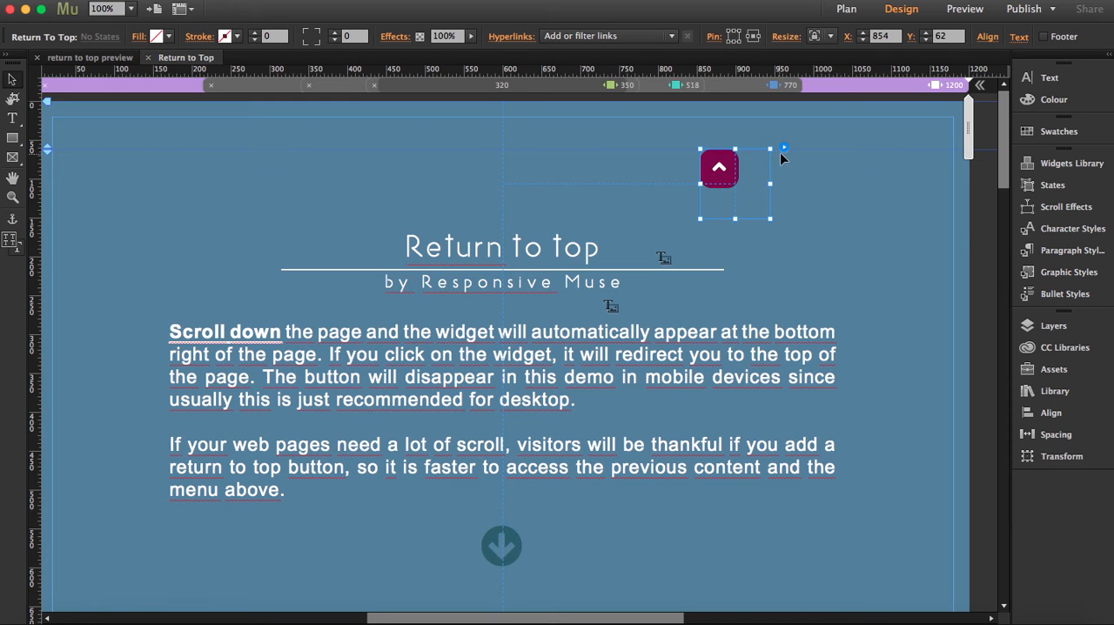
mouse_move(783, 152)
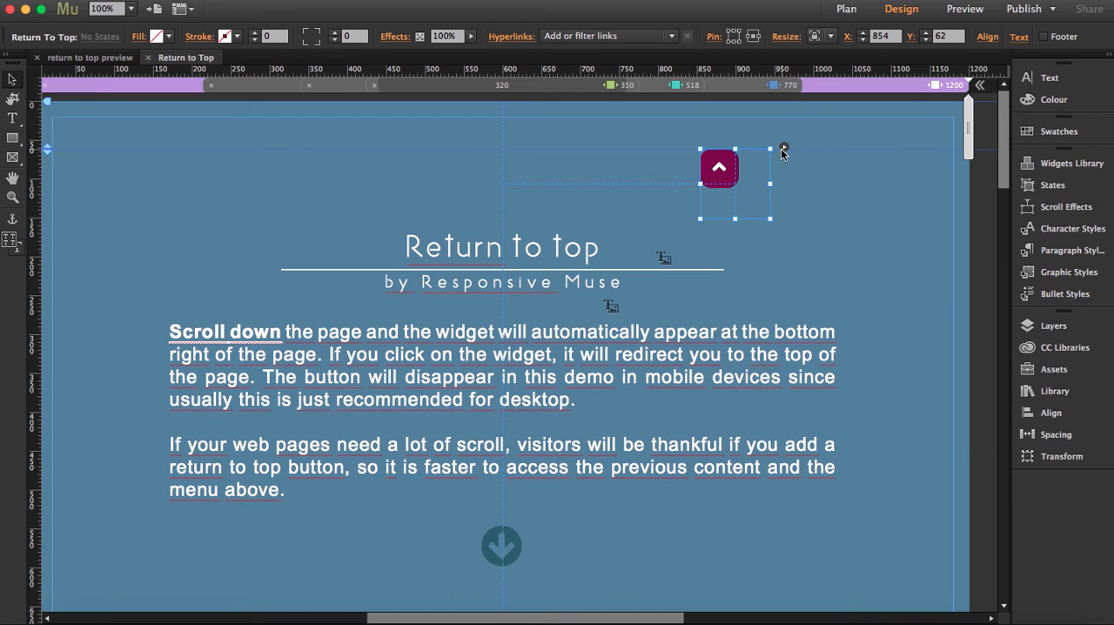
- Open the Return To Top widget's options panel
click(783, 148)
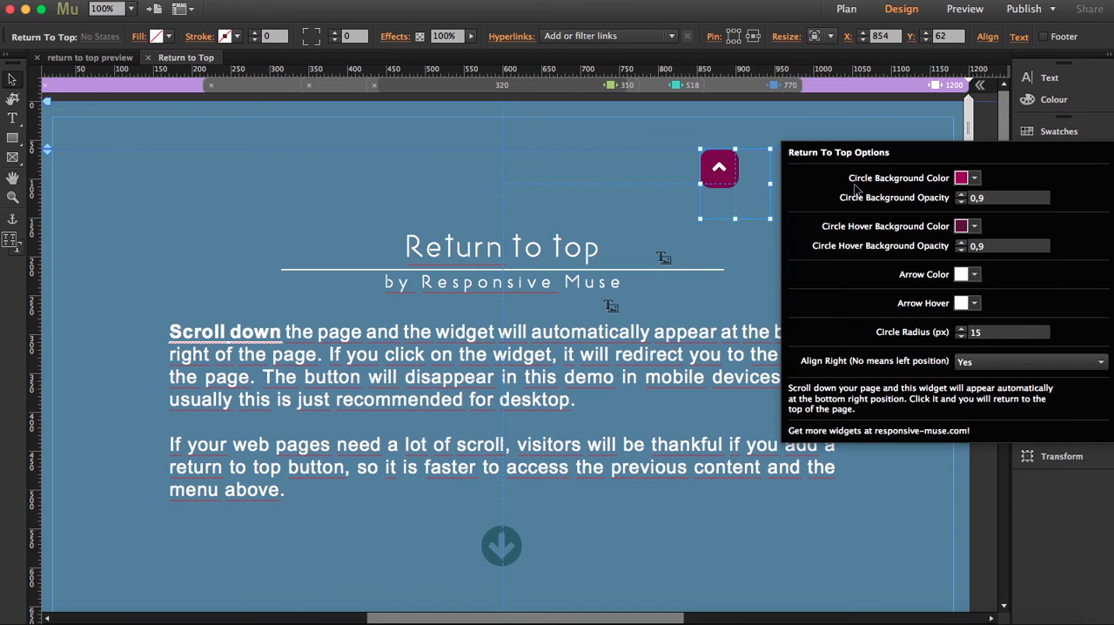
mouse_move(935, 207)
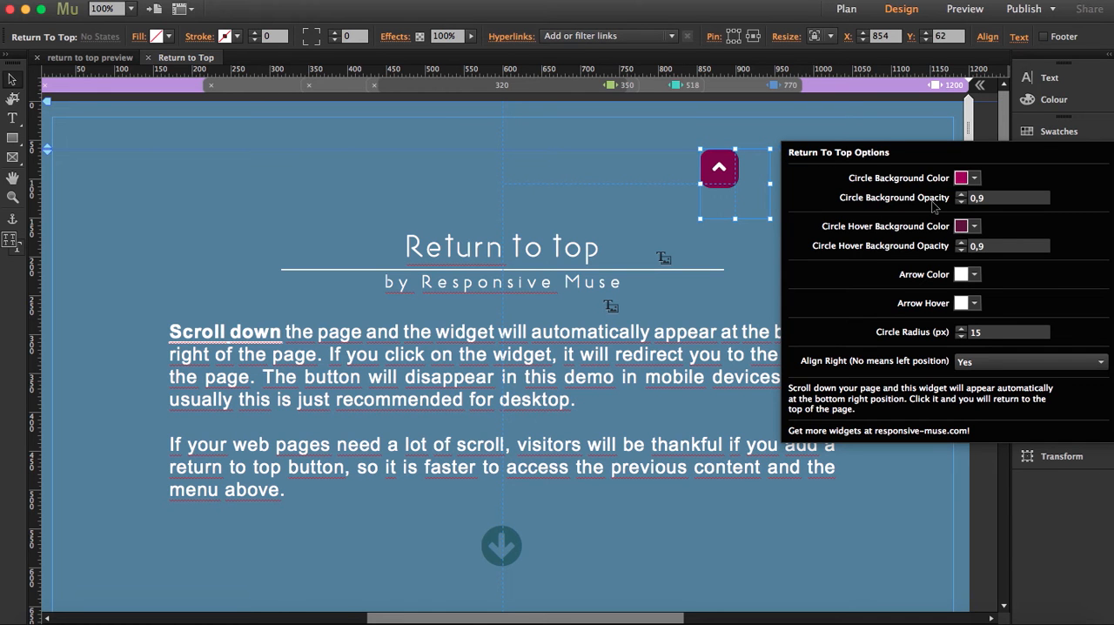
mouse_move(855, 245)
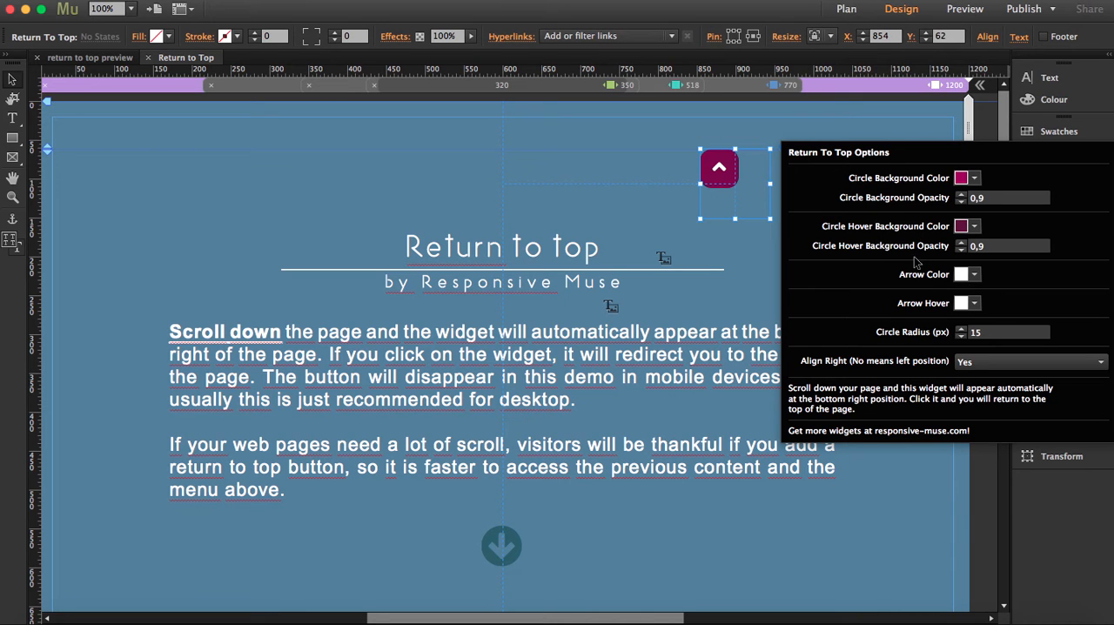
mouse_move(719, 185)
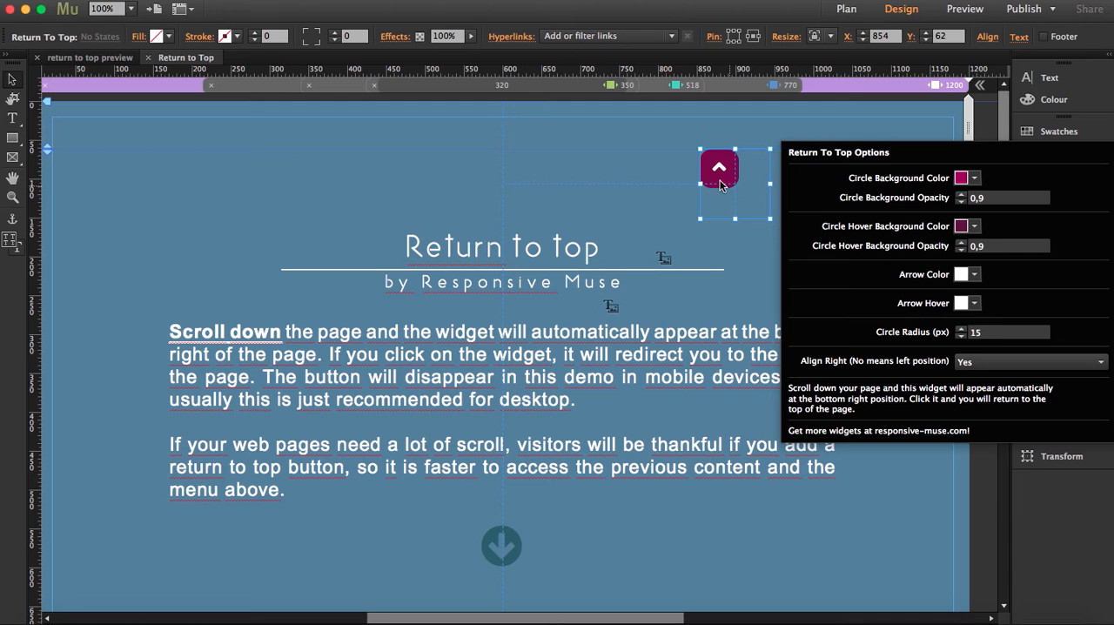
mouse_move(947, 326)
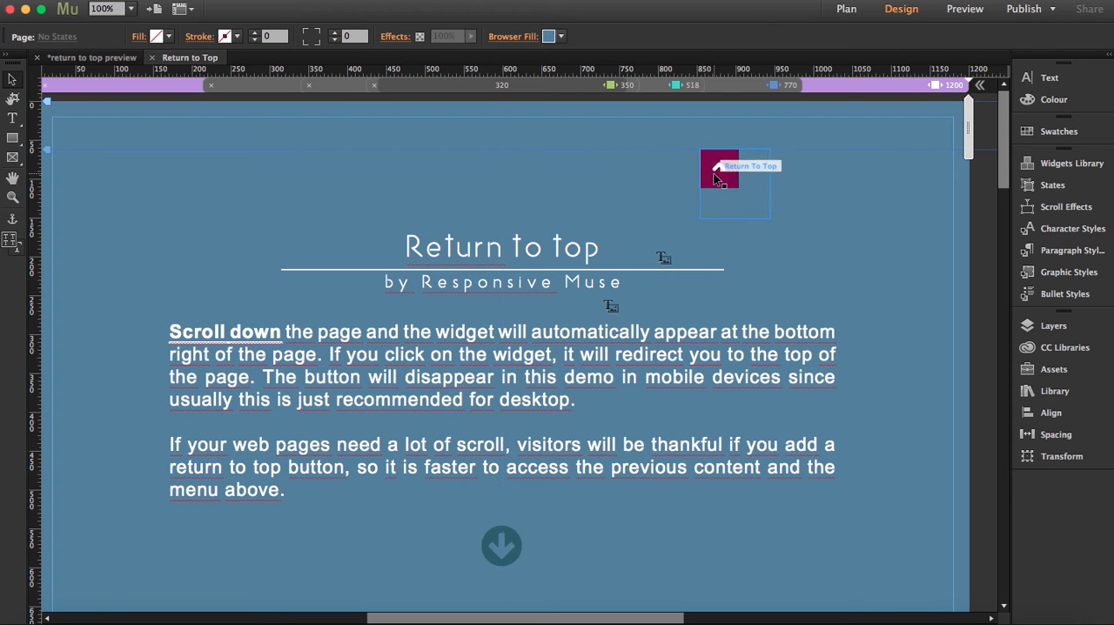
- Reselect the widget and set its Circle Radius to 25
click(716, 165)
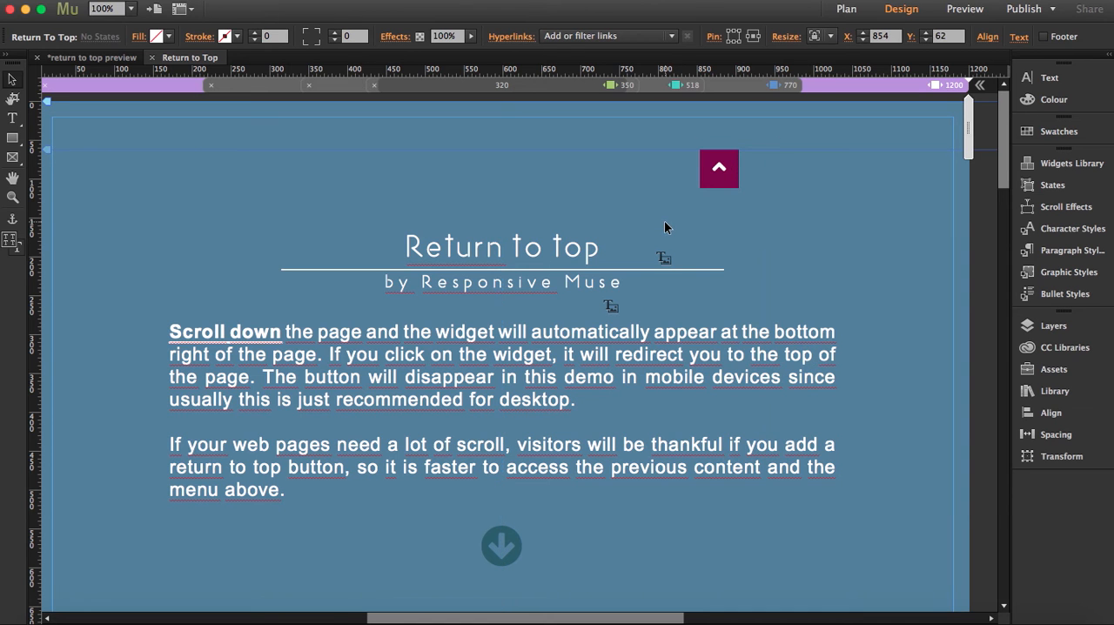
click(719, 167)
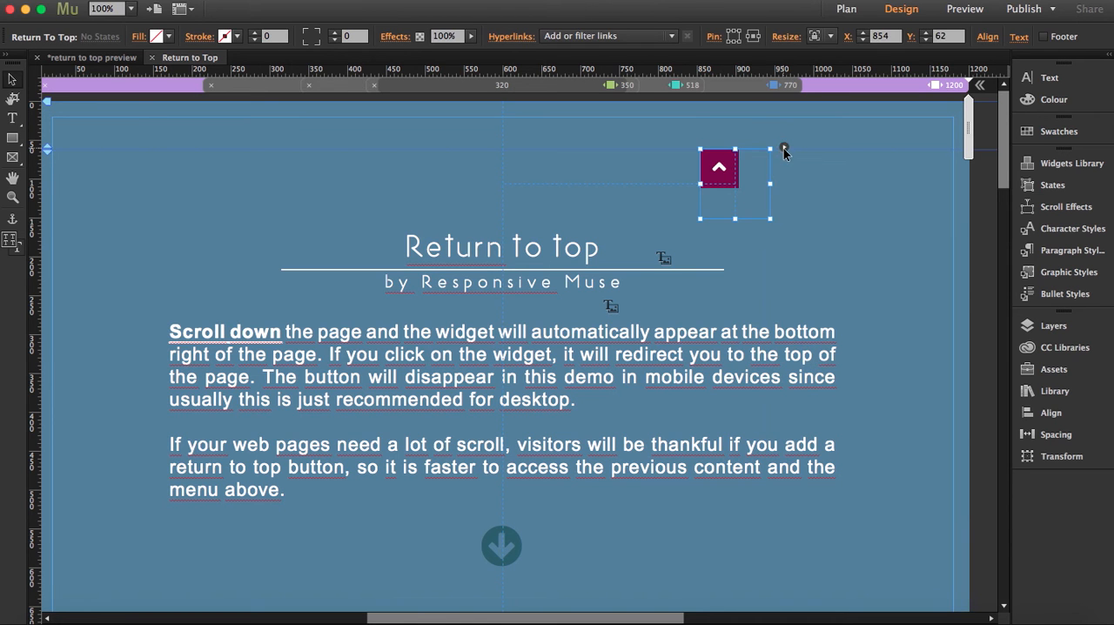
click(783, 148)
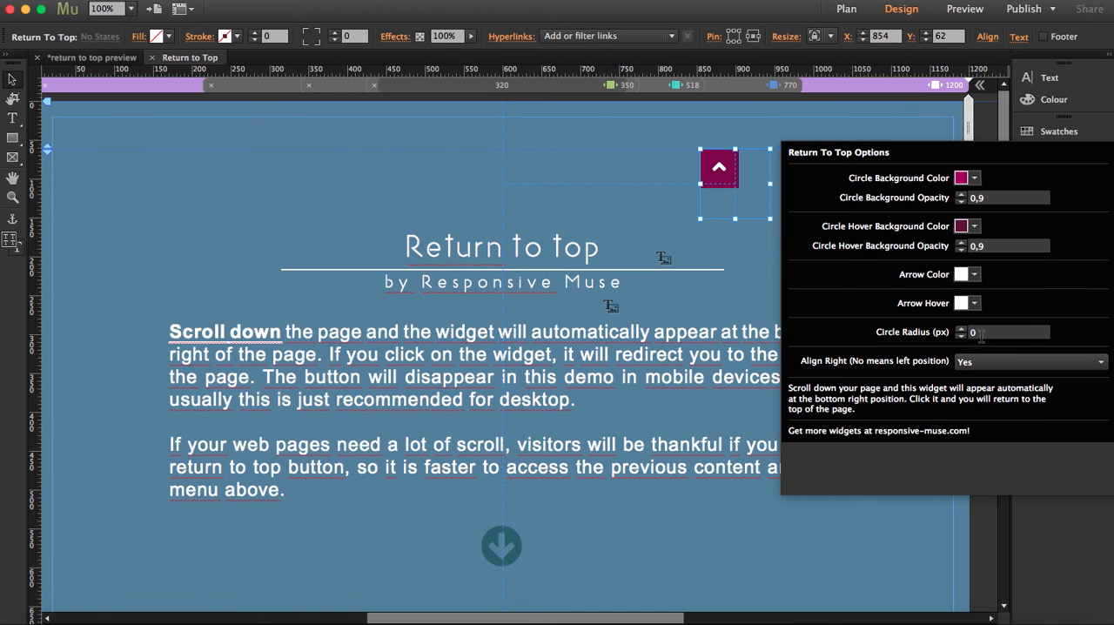
click(1001, 331)
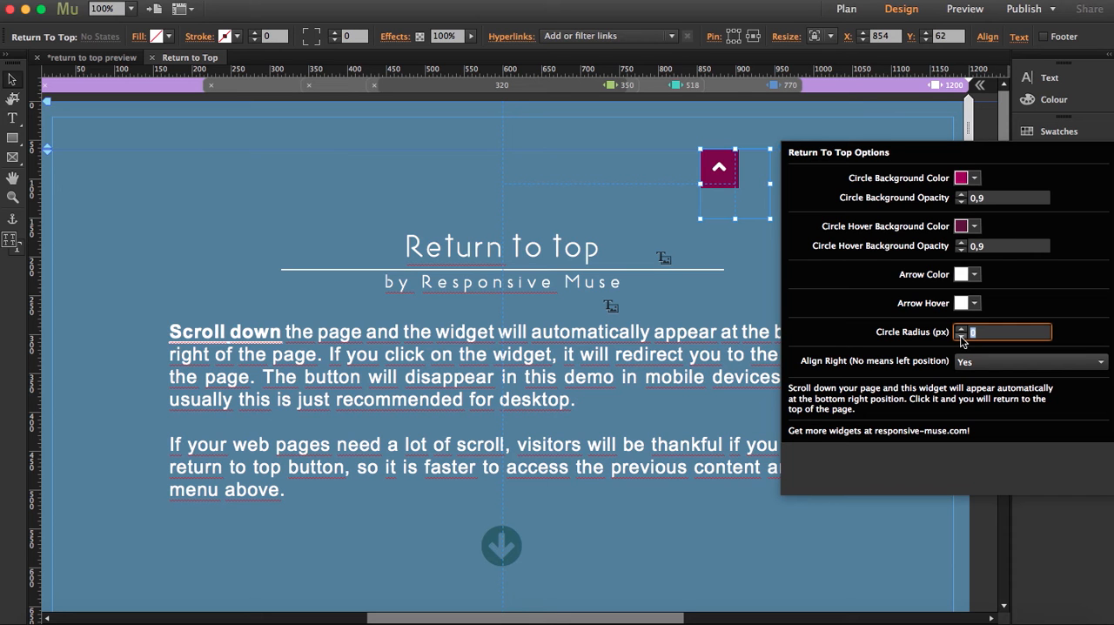
text(25)
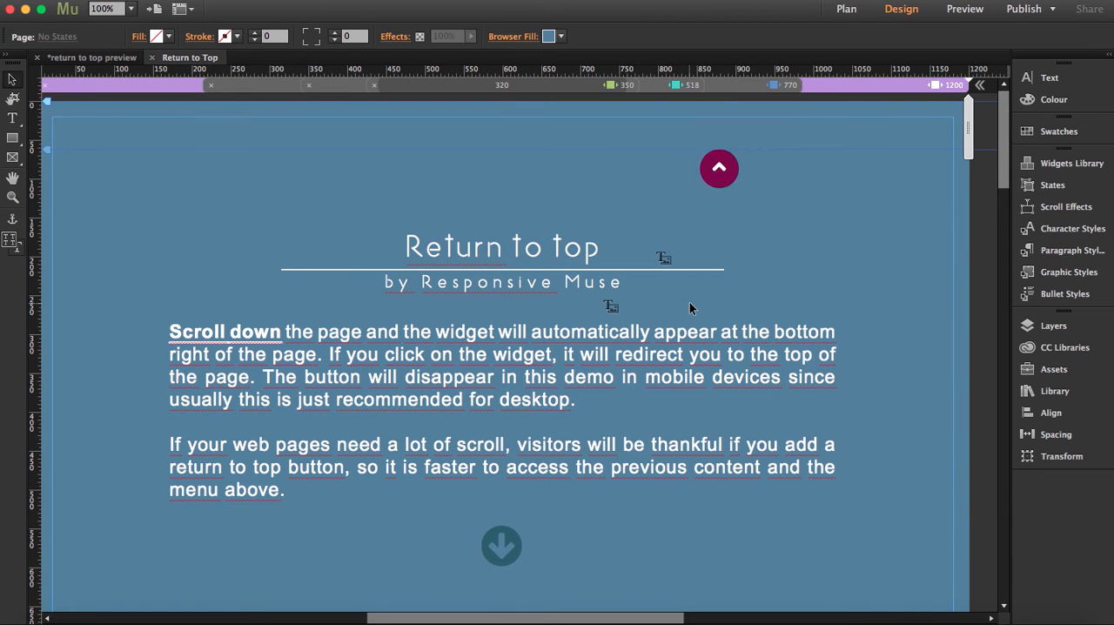
- Preview the full circle, then reopen the radius field to reduce it
click(719, 168)
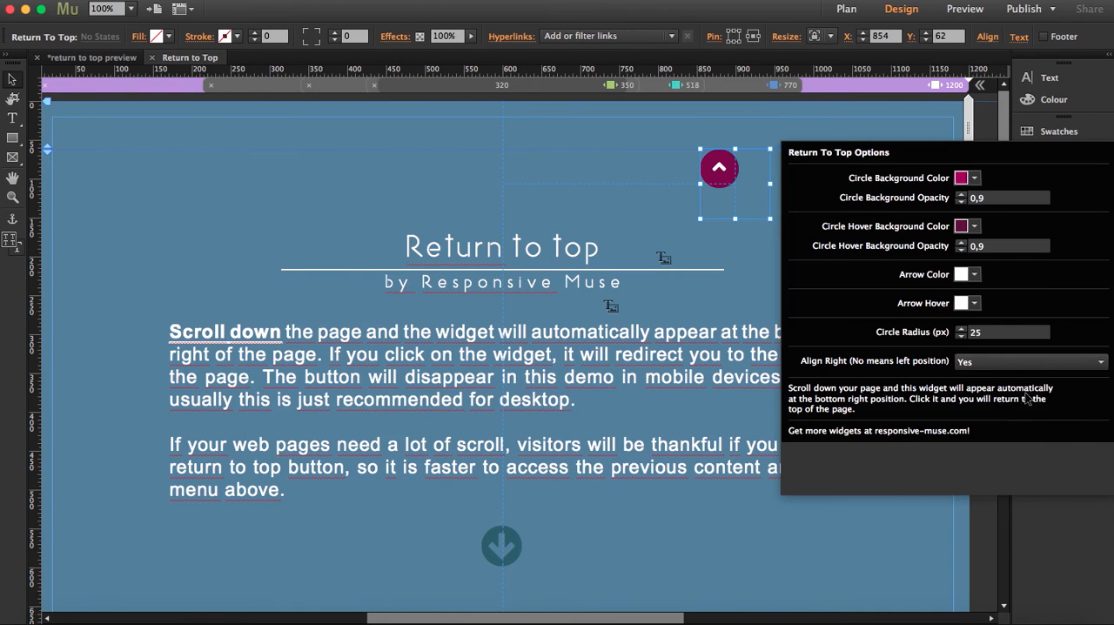
click(1006, 331)
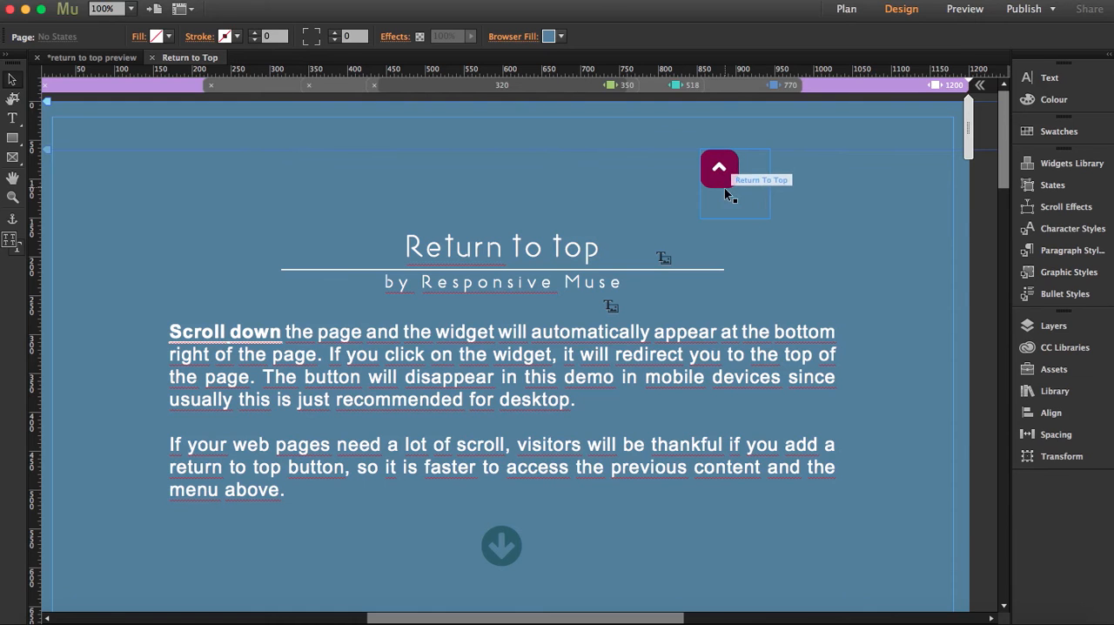
- Keep the widget at 15 px radius with Align Right set to Yes
click(719, 167)
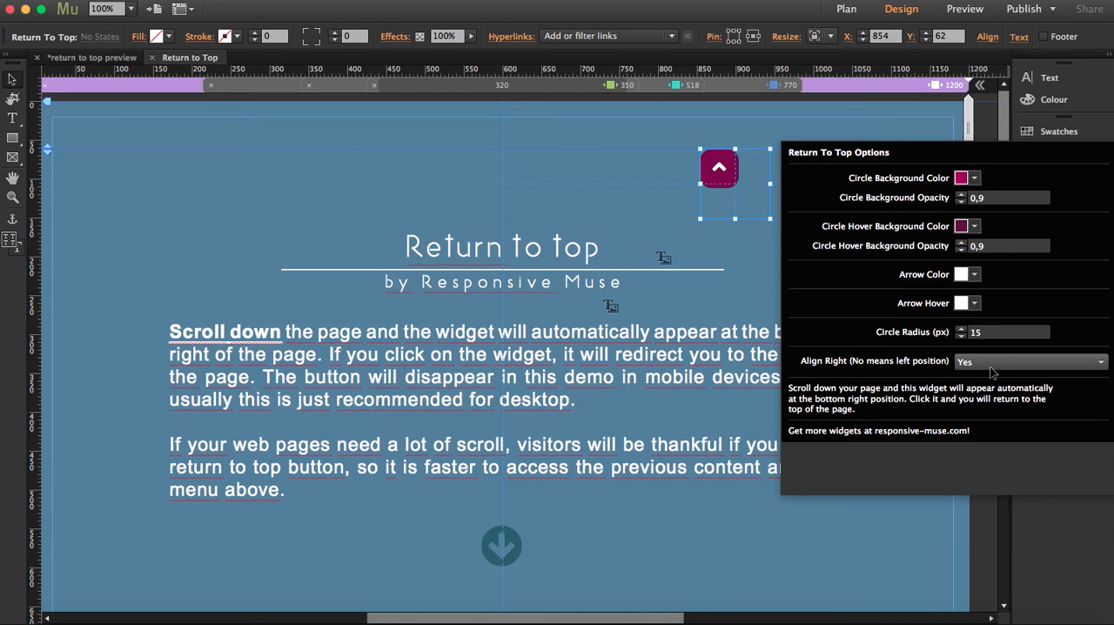
click(1031, 361)
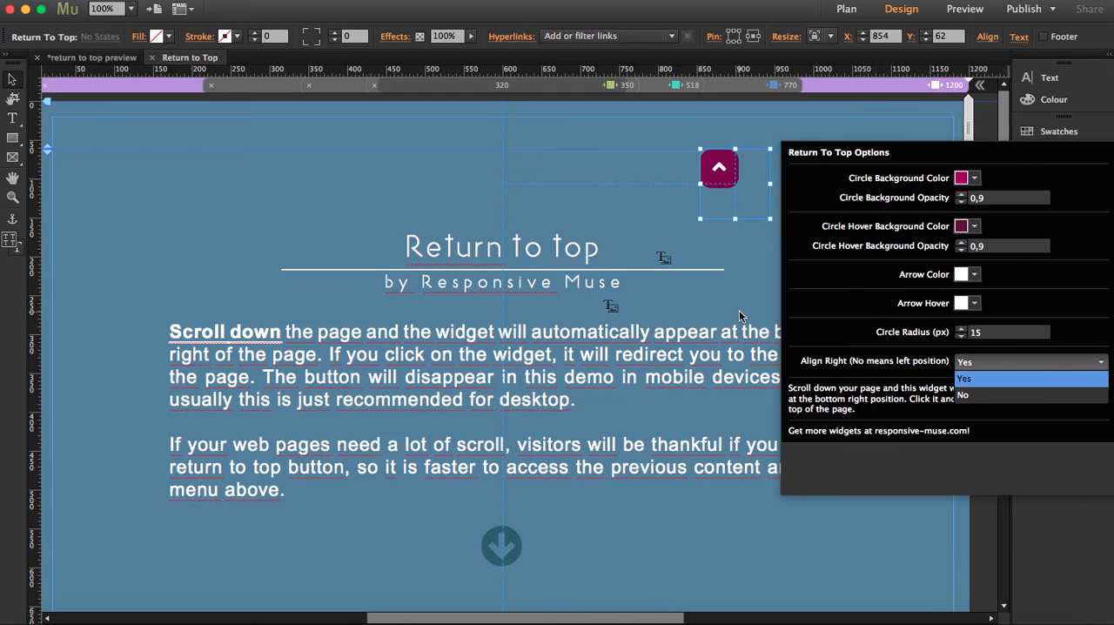
mouse_move(751, 267)
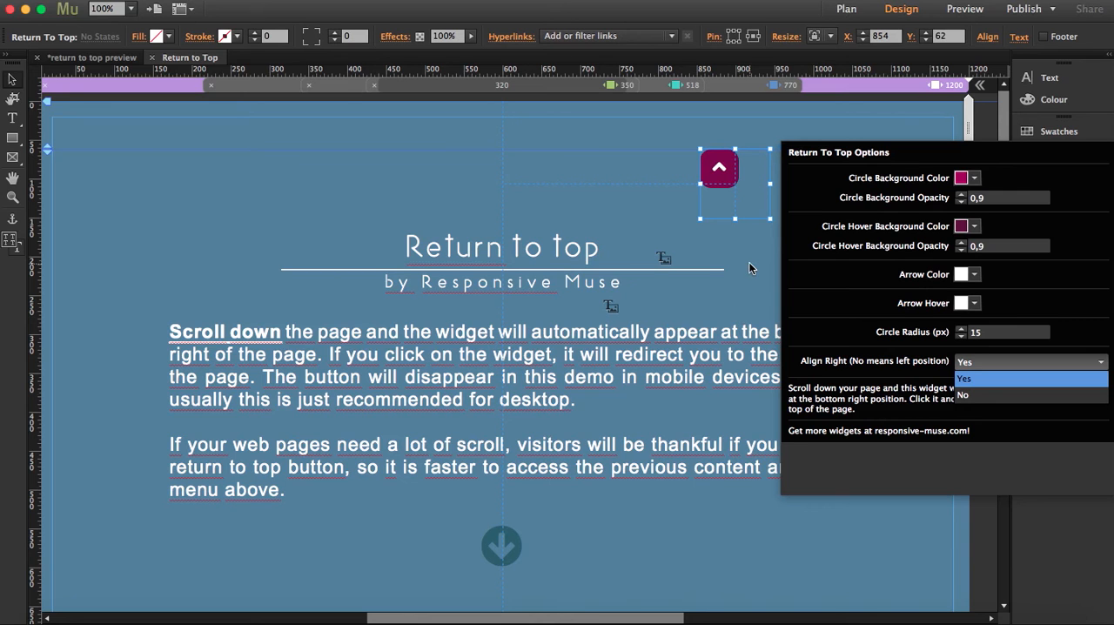
click(964, 377)
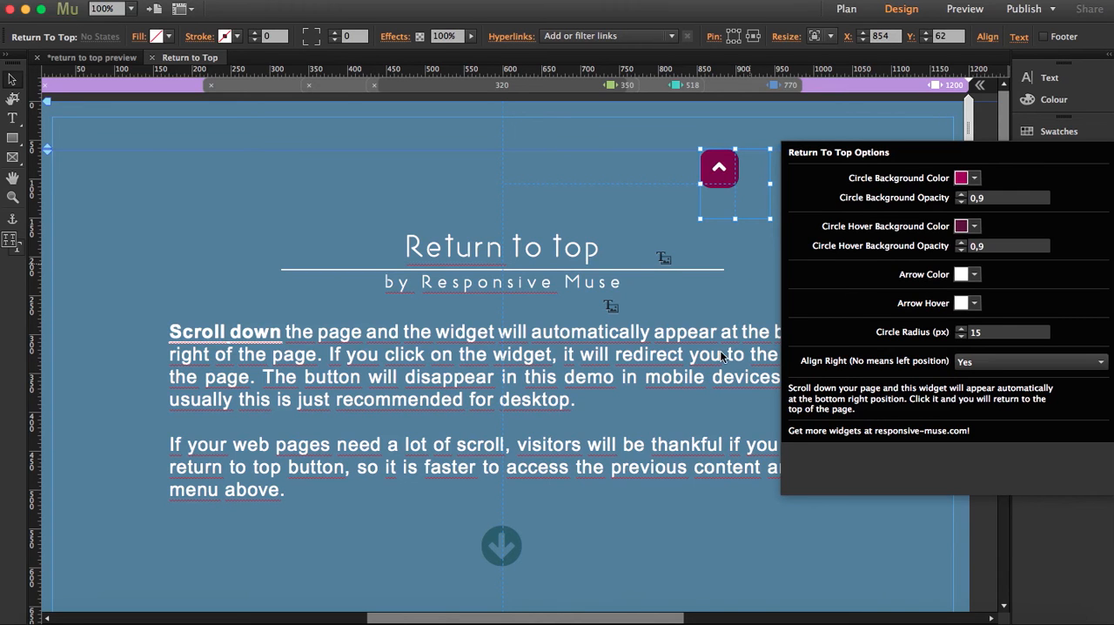
mouse_move(644, 529)
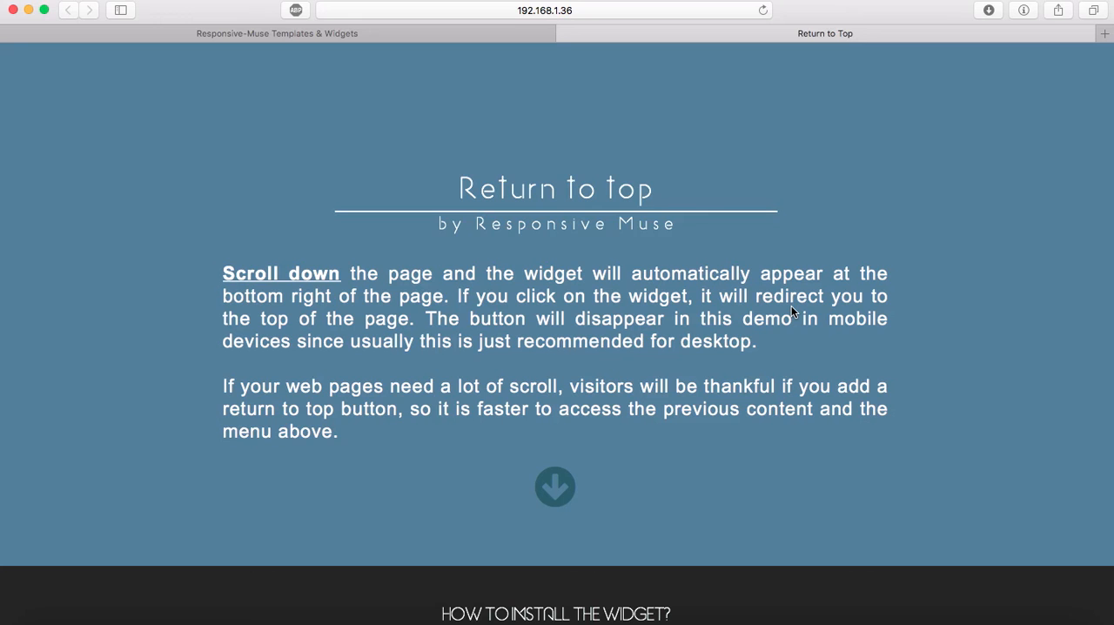
mouse_move(752, 157)
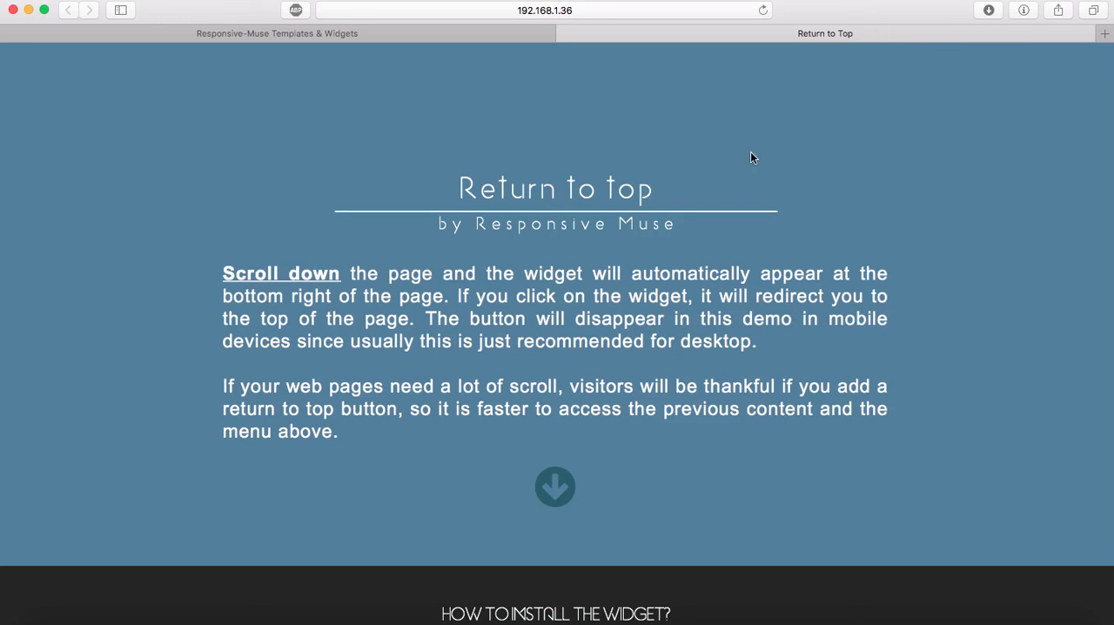
mouse_move(917, 618)
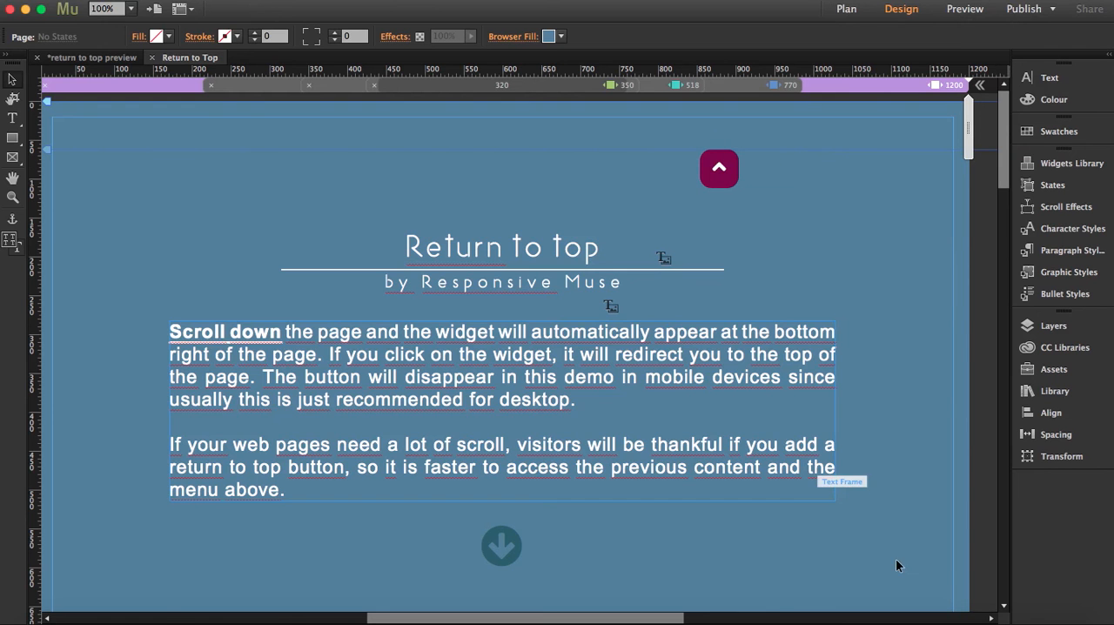
- In Safari, scroll to reveal the button, use it to return to top, scroll again
click(964, 9)
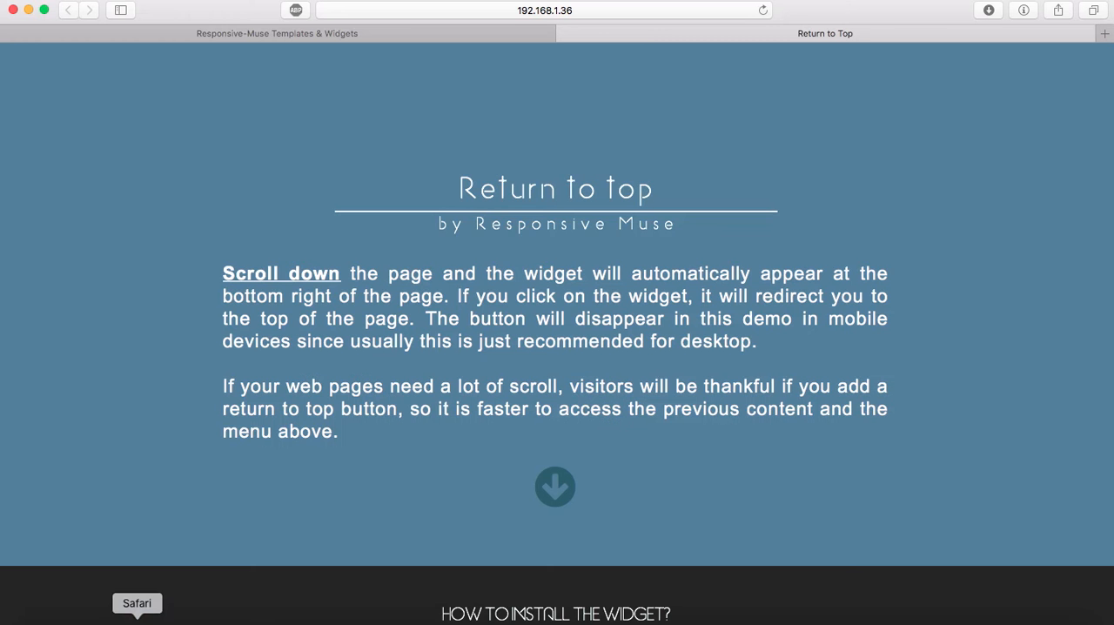
mouse_move(738, 176)
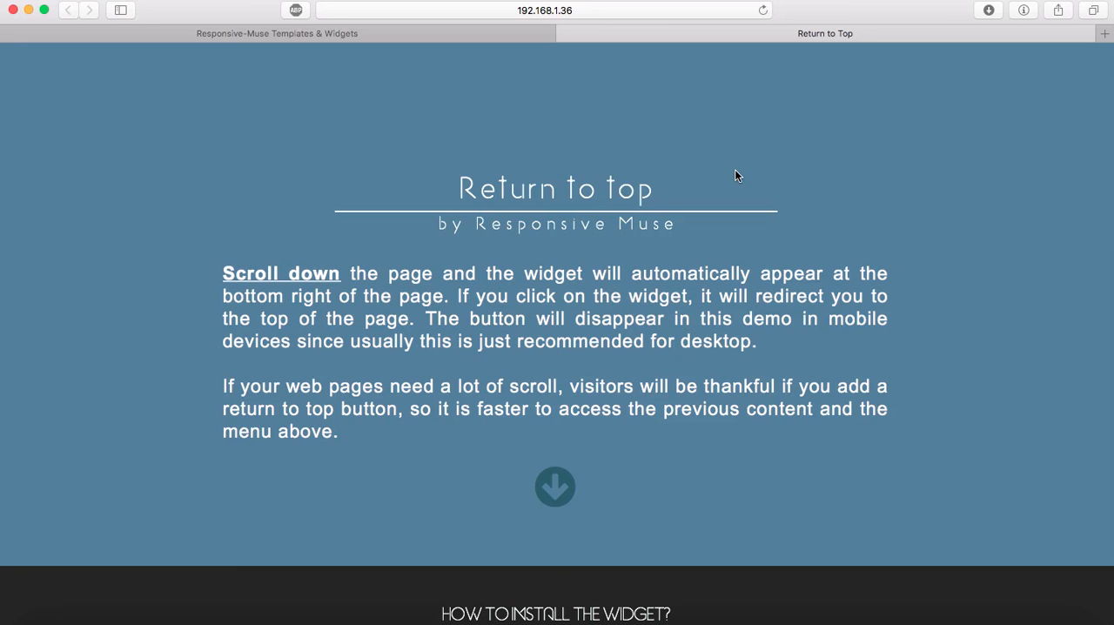
scroll(down, 3)
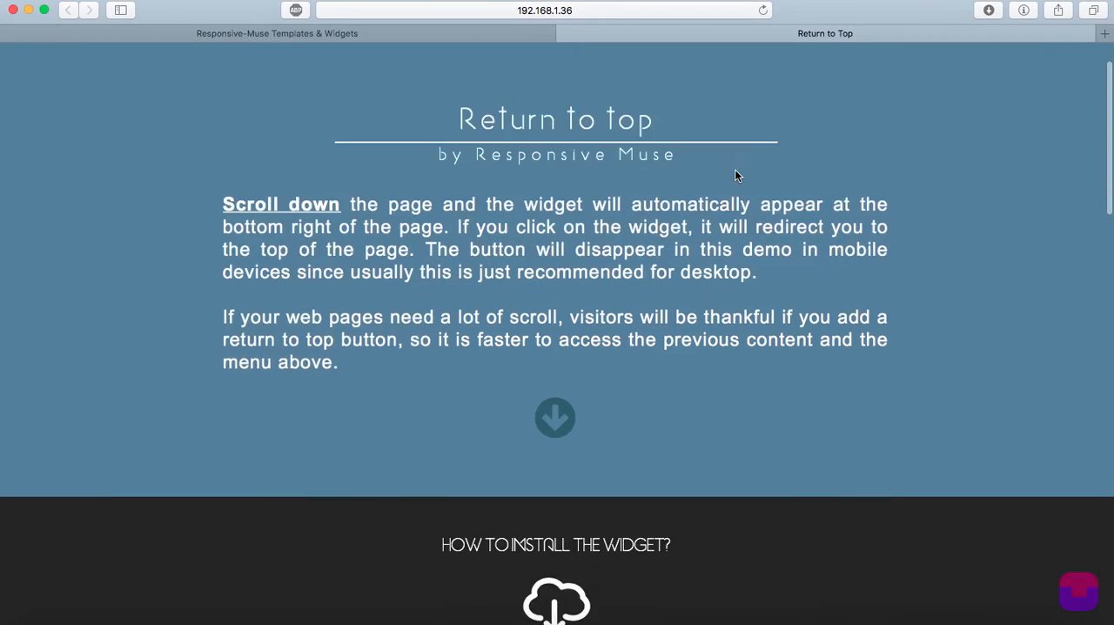
scroll(down, 3)
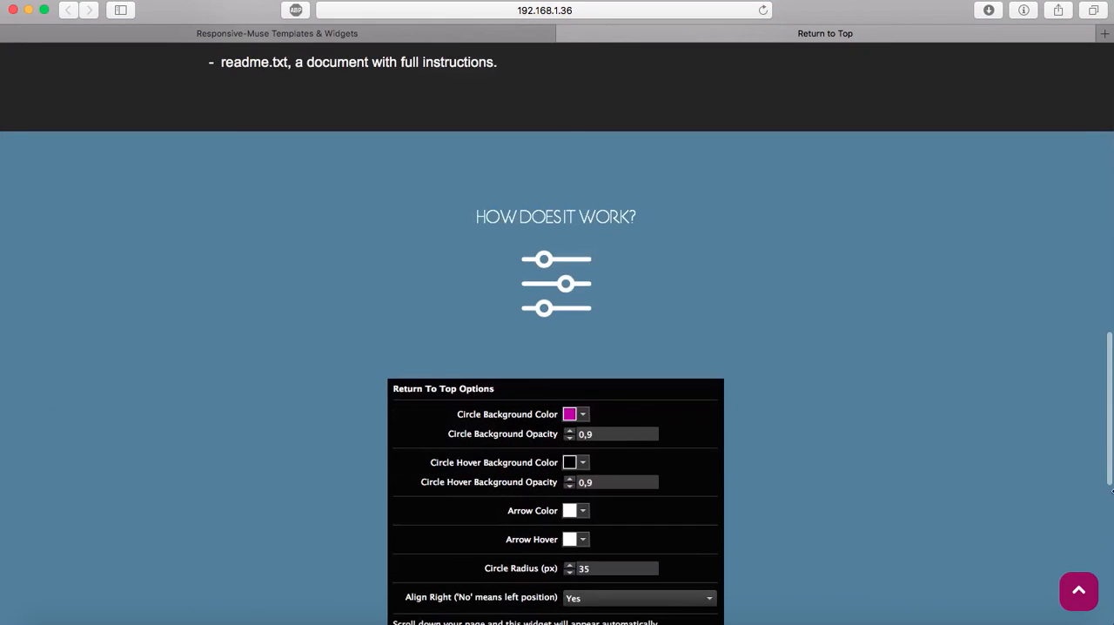
mouse_move(954, 574)
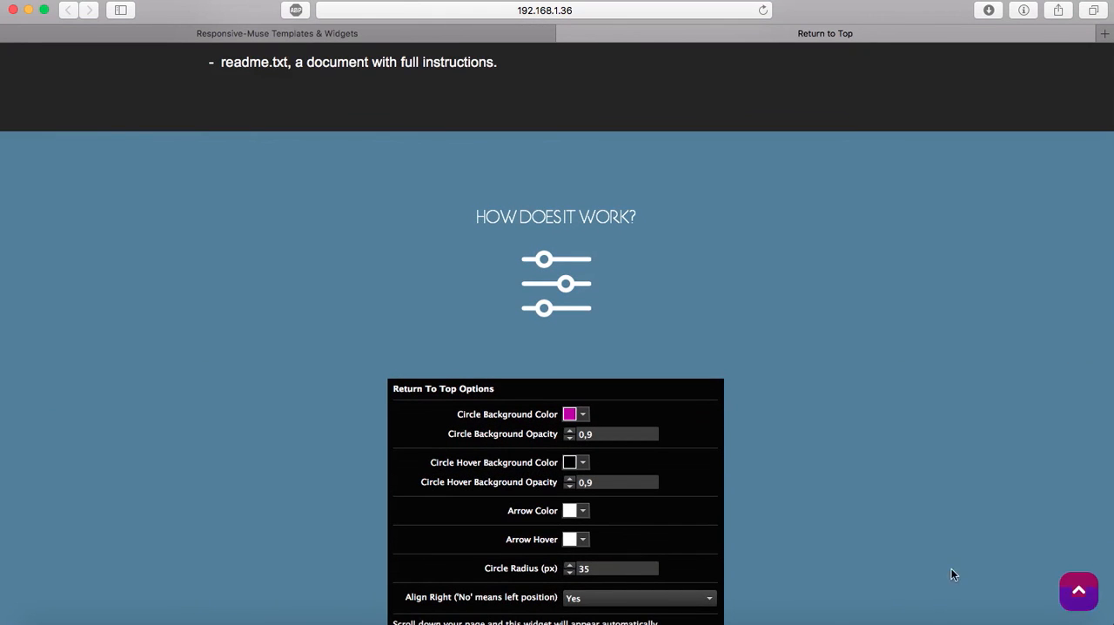
mouse_move(1078, 591)
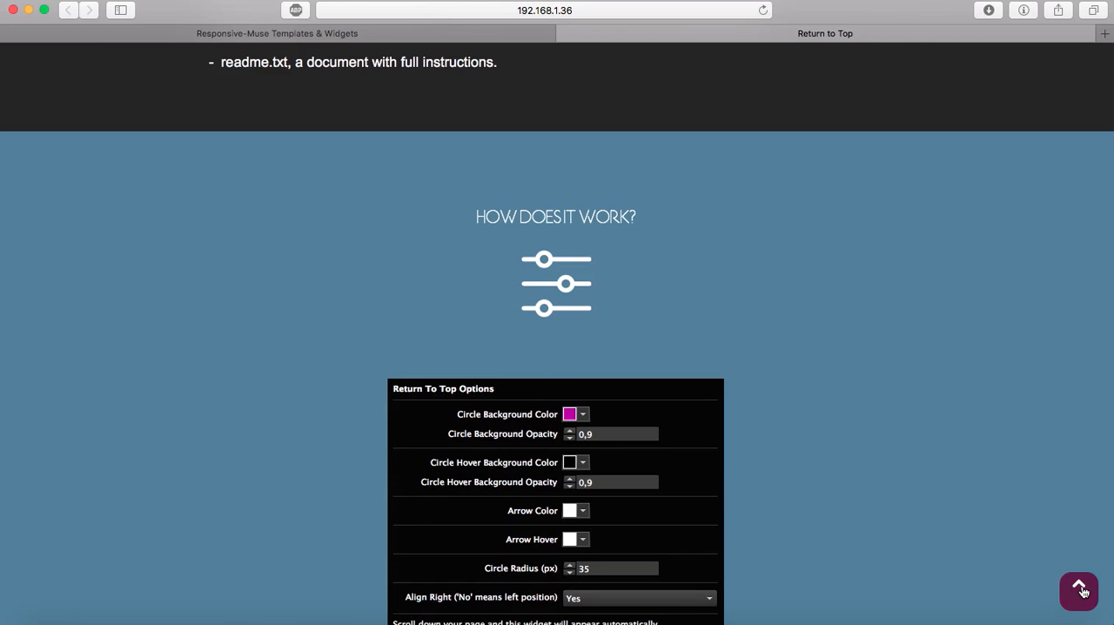
click(1080, 591)
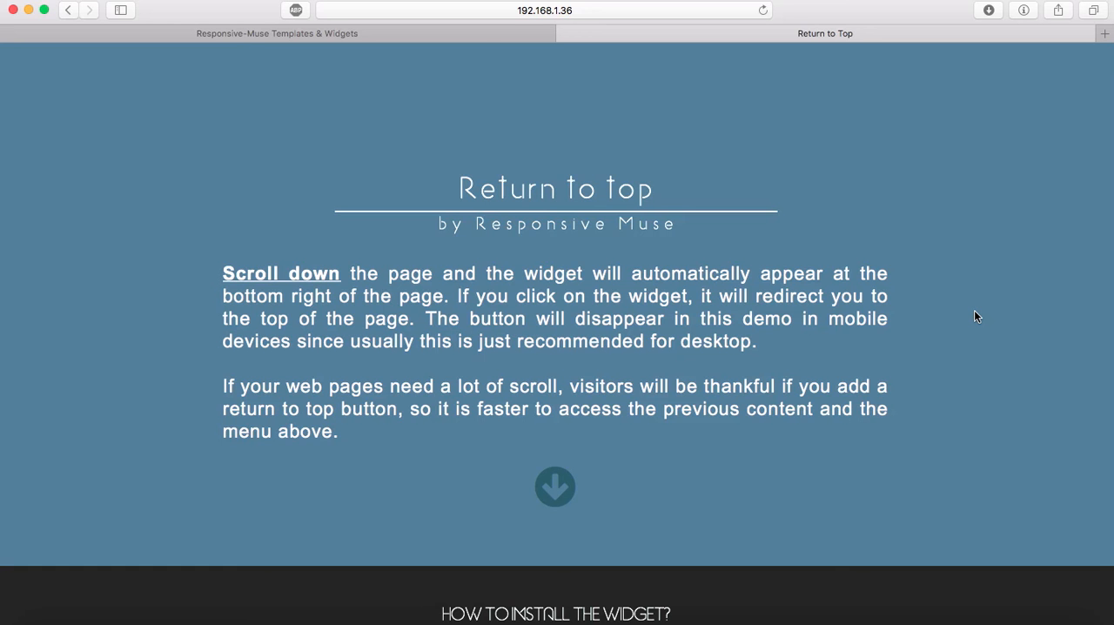
scroll(down, 3)
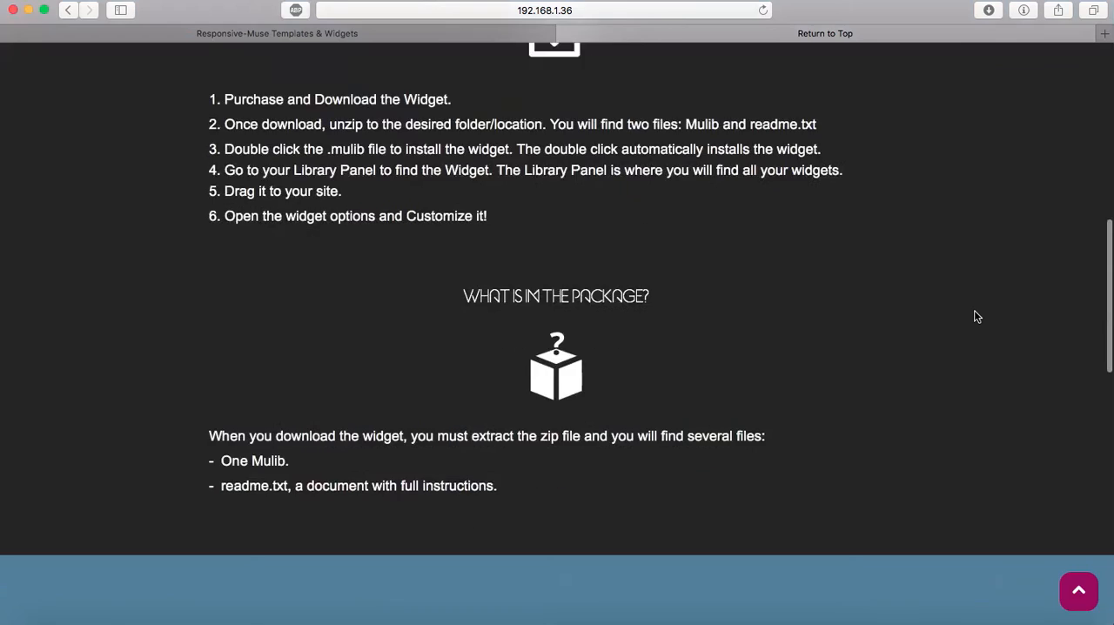